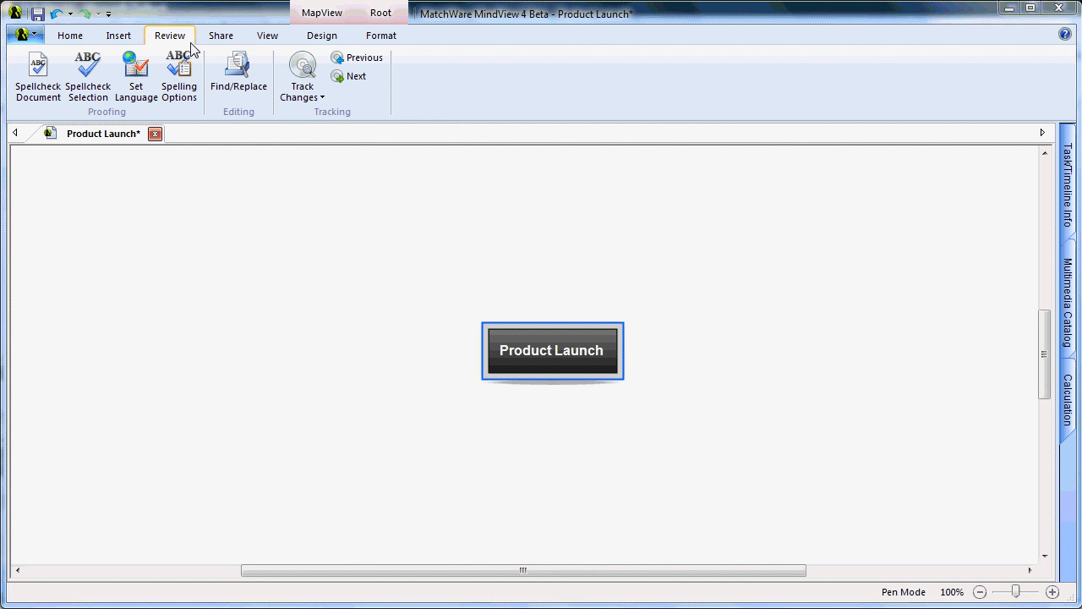
# Step: Enable Track Changes and display the Show Changes panel beside the Product Launch map
pyautogui.click(302, 76)
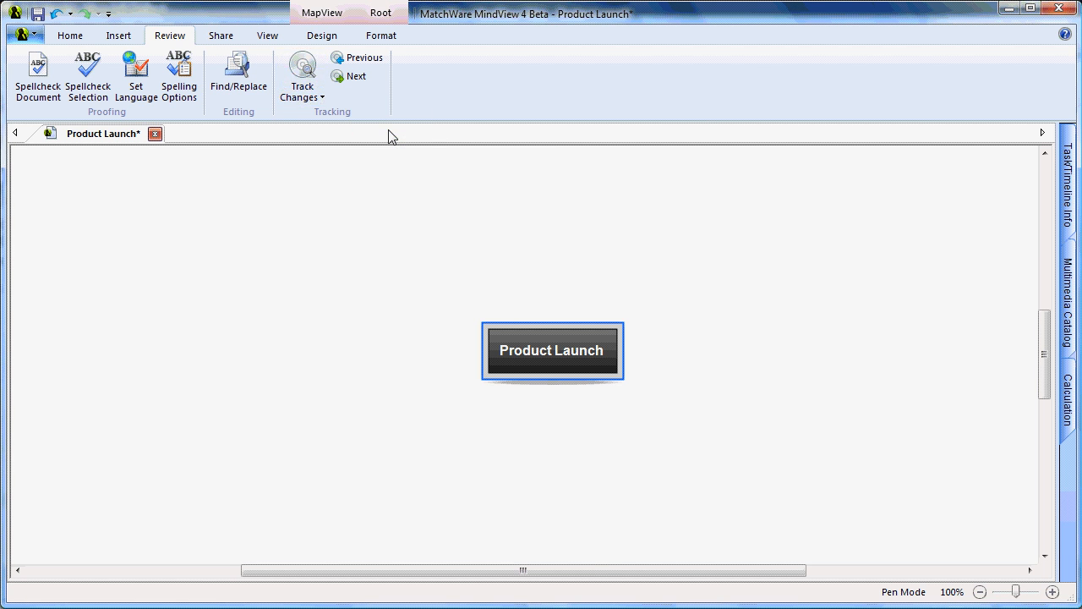
pyautogui.click(301, 76)
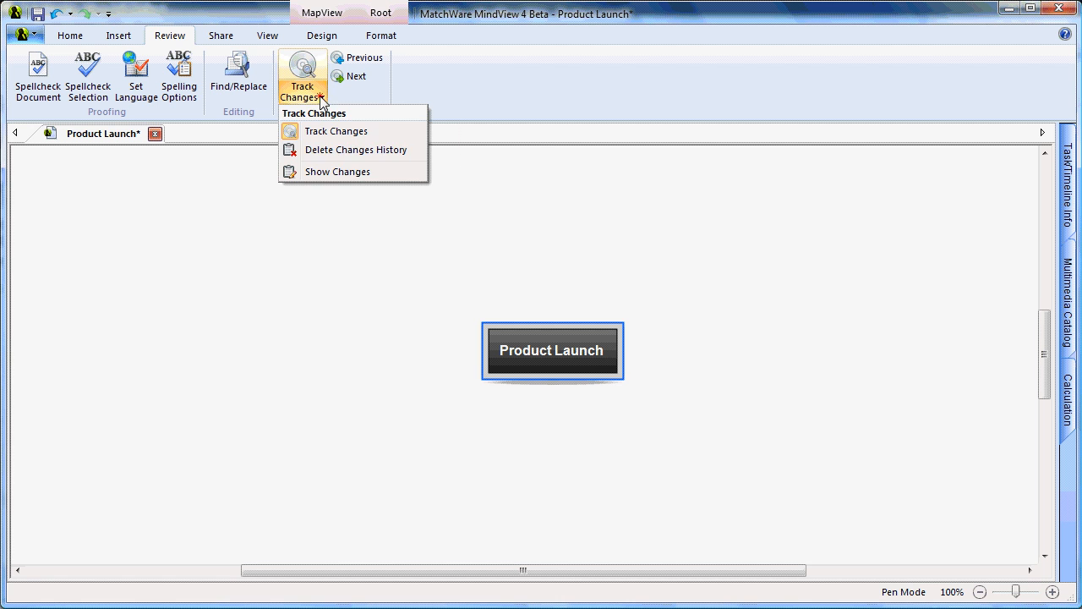
pyautogui.moveTo(339, 172)
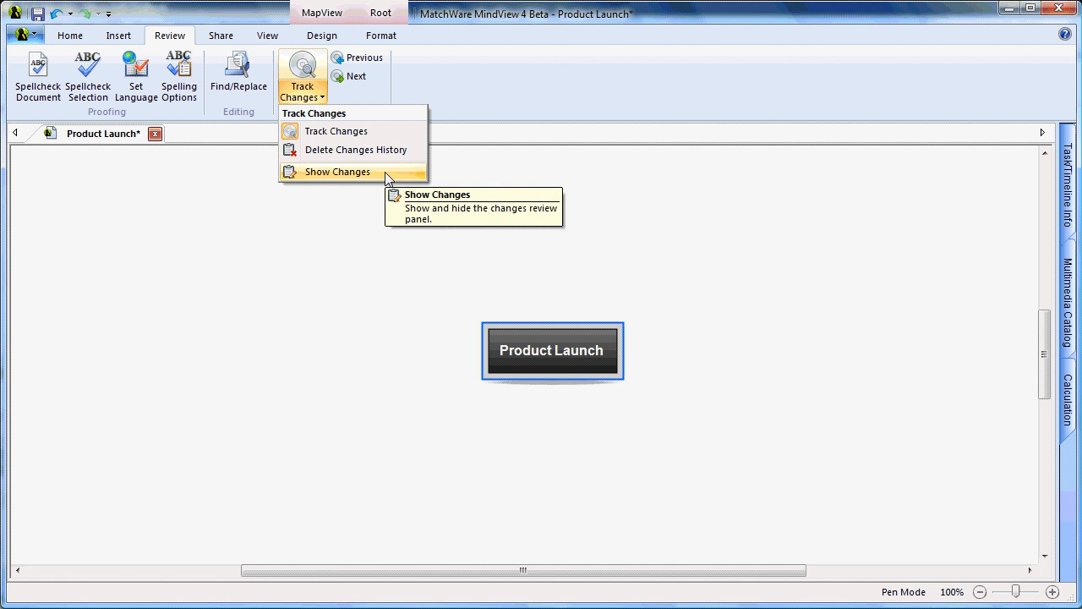
pyautogui.click(337, 172)
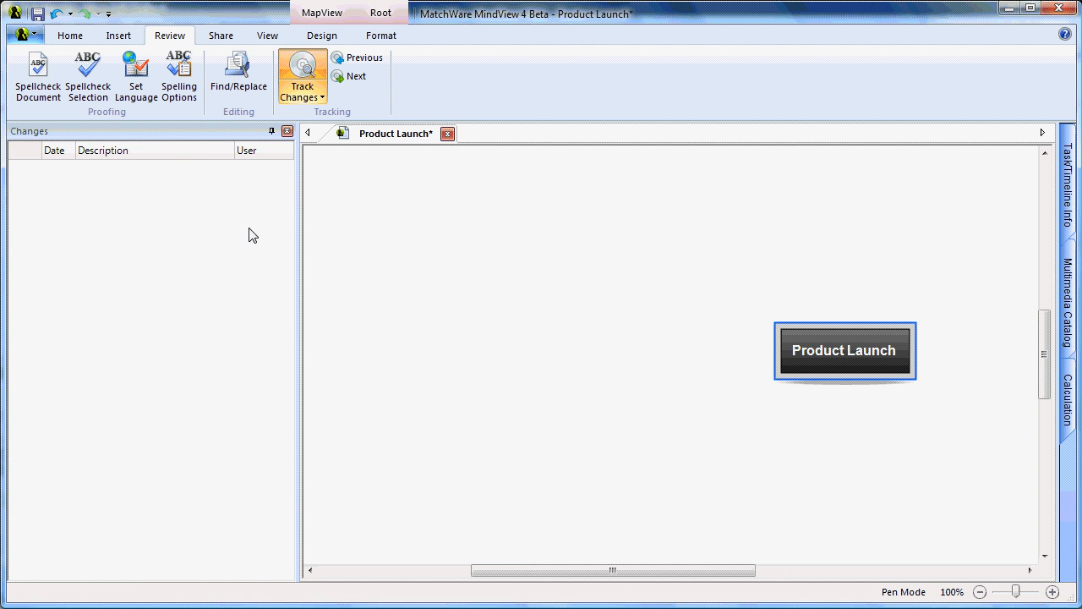
pyautogui.moveTo(824, 546)
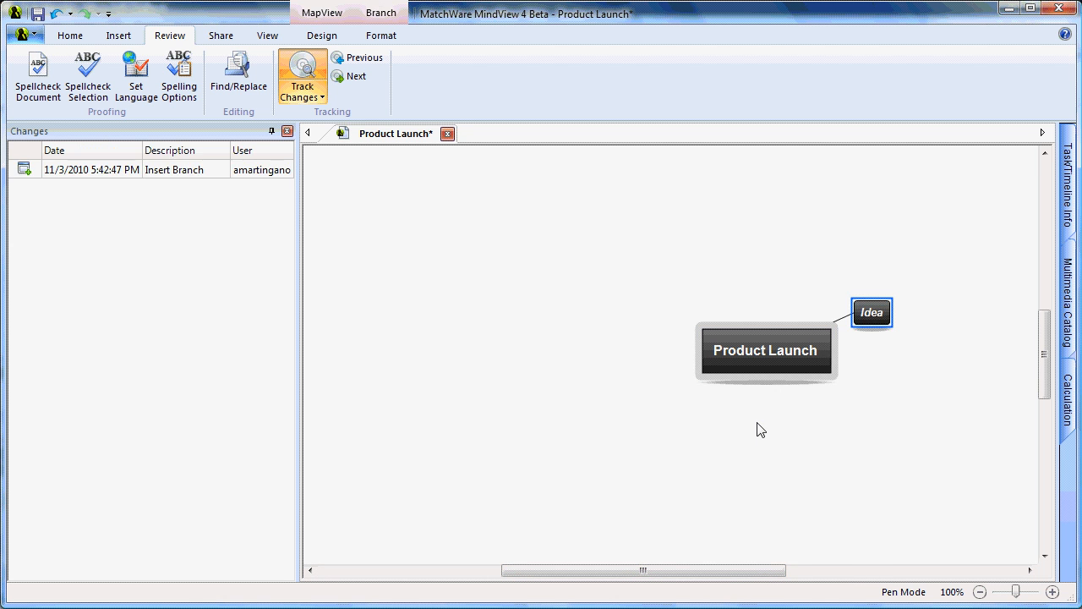
# Step: Enter 'Planning' as the first branch name around Product Launch
pyautogui.write('planning')
pyautogui.write('Sales')
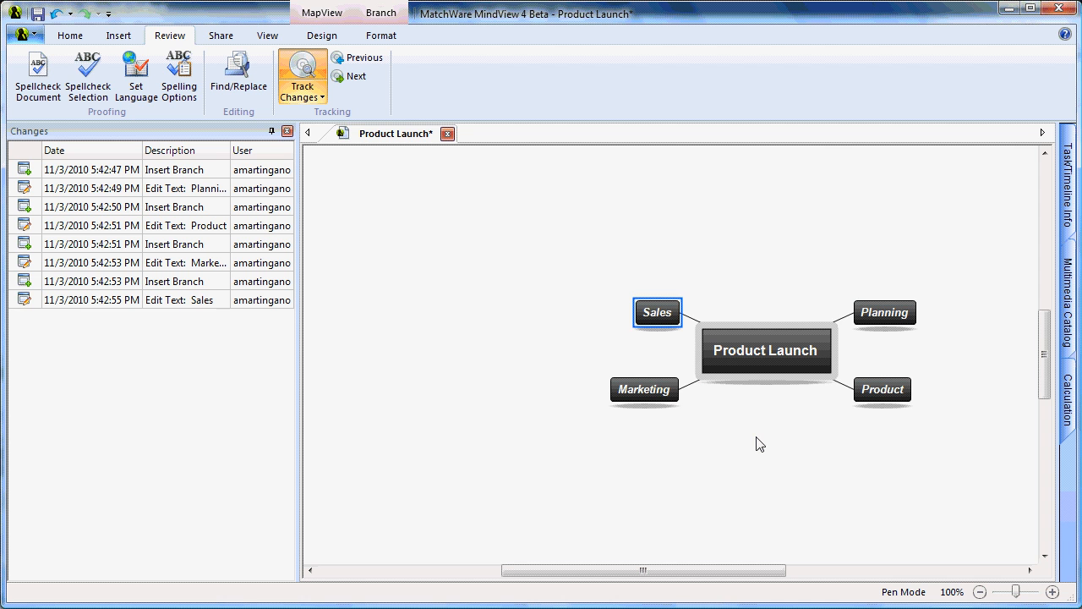
pyautogui.moveTo(433, 294)
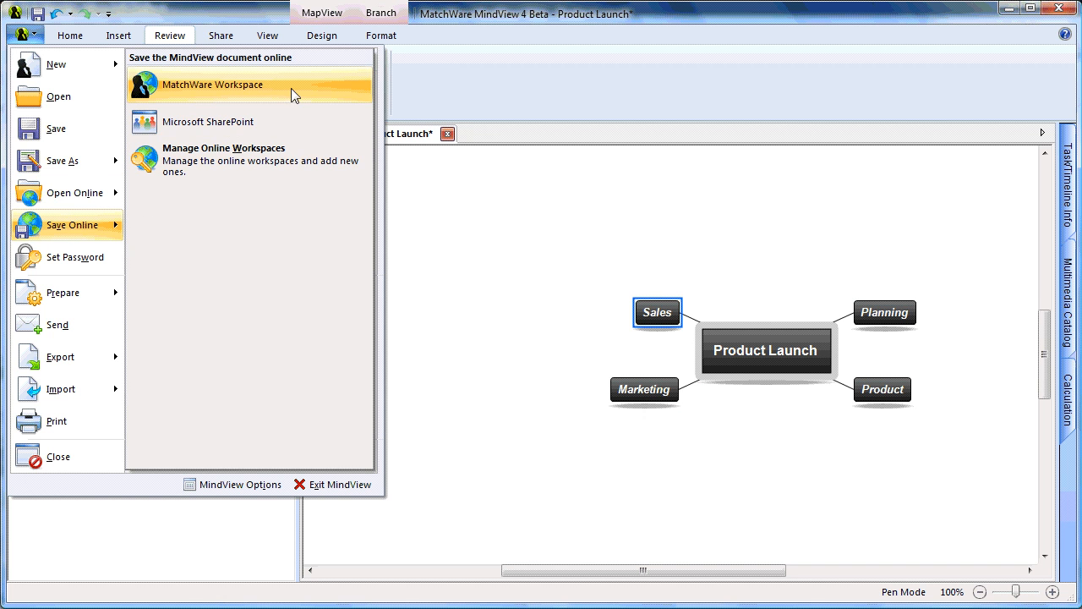
pyautogui.moveTo(304, 122)
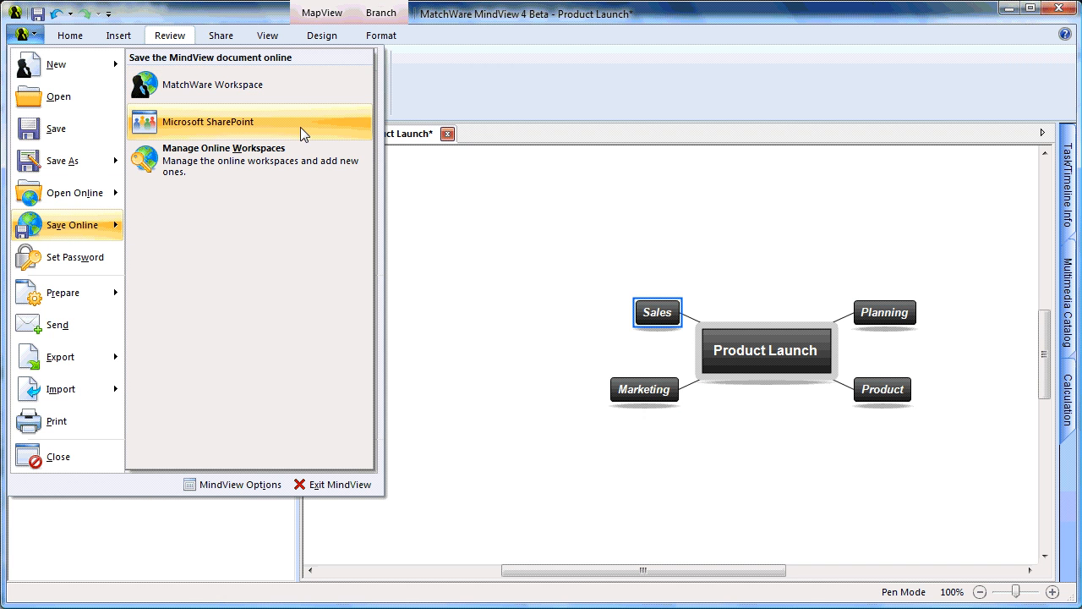